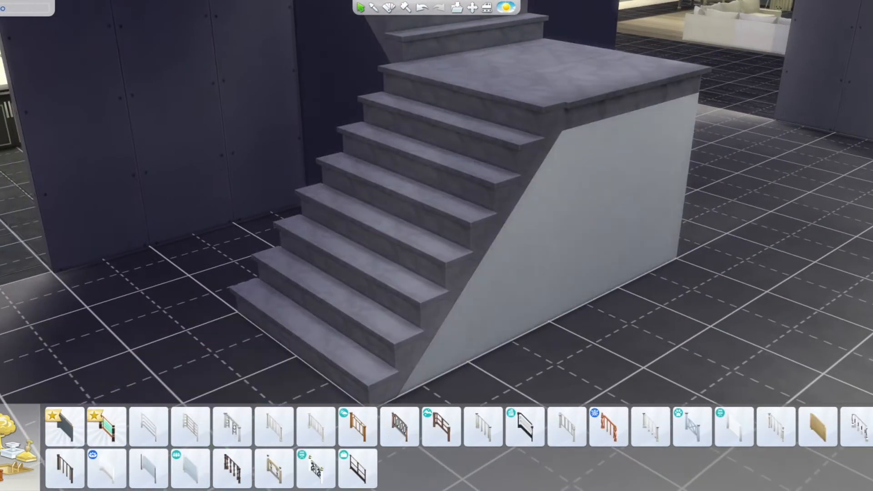
- Apply the glass railing with black posts to the concrete staircase
{"action": "left_click", "coordinate": [189, 467]}
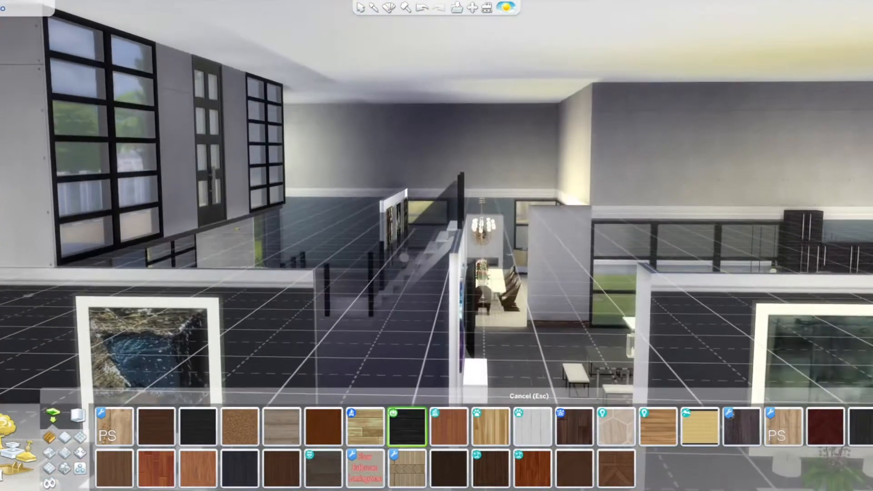
- Browse the Floor Patterns category while viewing the staircase area
{"action": "left_click", "coordinate": [405, 8]}
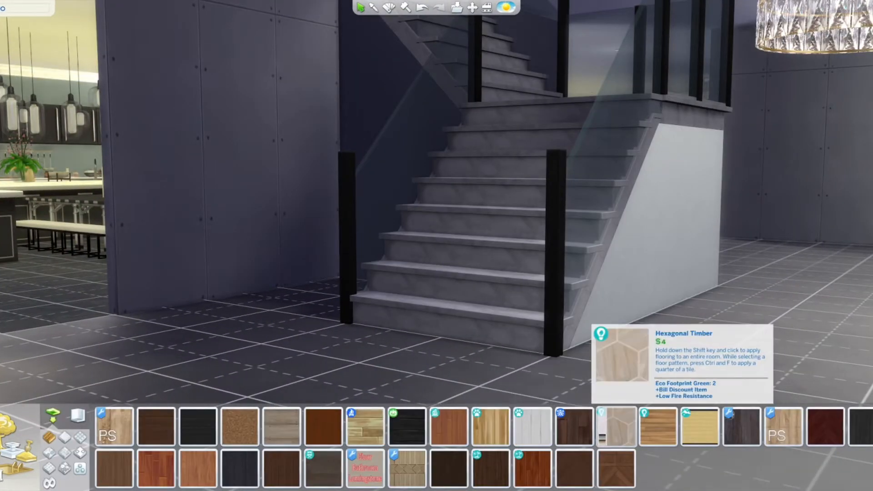
- Paint the entry floor and stair treads with the pale hexagonal marble tile
{"action": "left_click", "coordinate": [616, 426]}
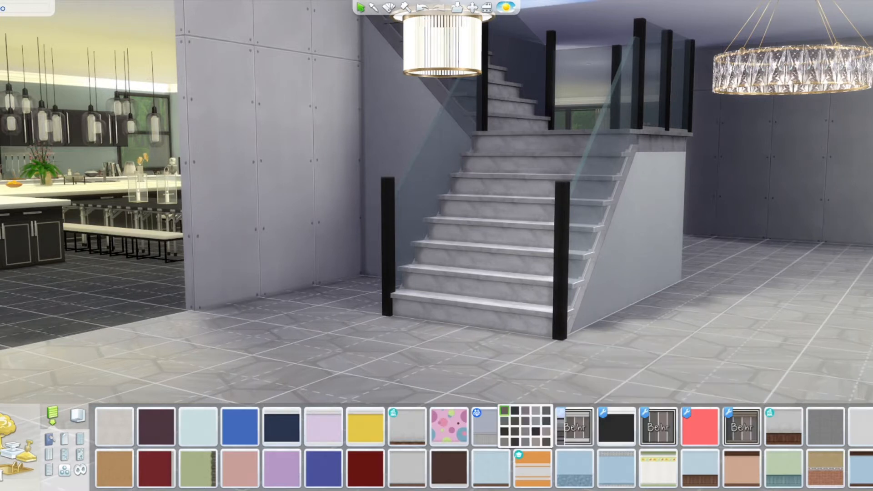
- Cover the entryway walls and staircase side in dark charcoal paint
{"action": "left_click", "coordinate": [575, 425]}
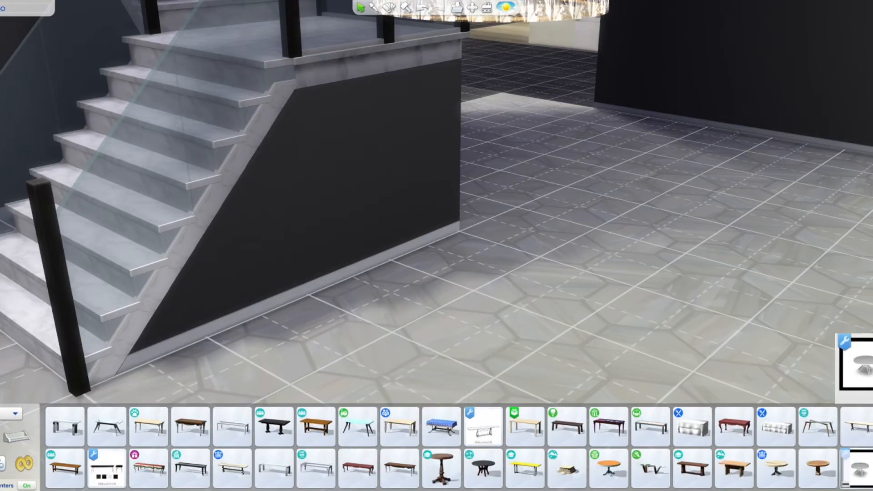
- Place the round dark-topped side tables and the wood-and-grey console cabinet by the staircase
{"action": "left_click", "coordinate": [484, 469]}
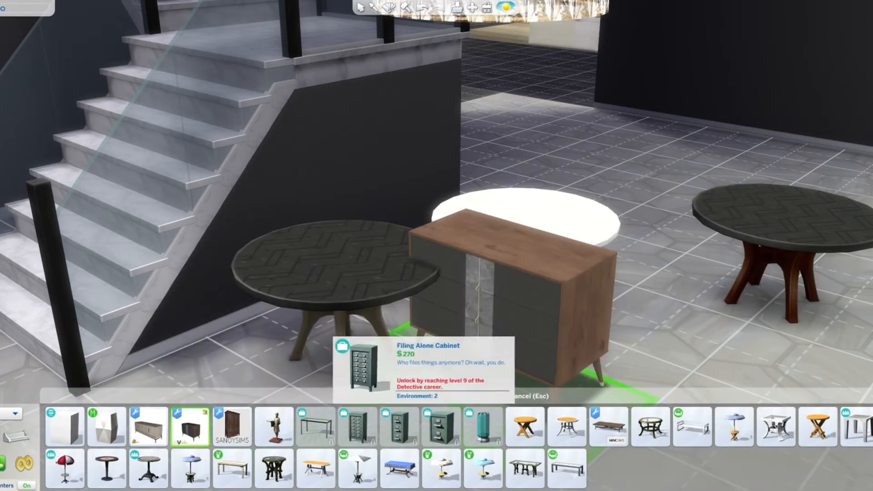
{"action": "left_click", "coordinate": [650, 425]}
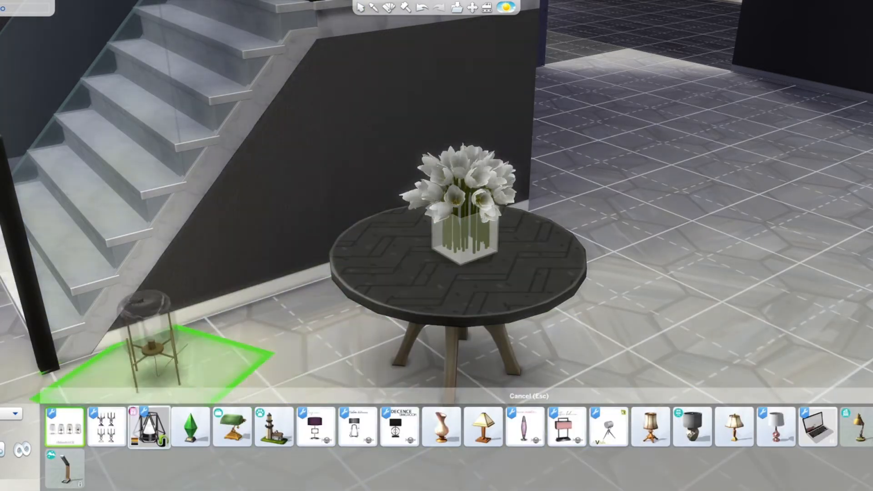
- Set the glass cloche lamp beside the staircase near the tulip vase
{"action": "left_click", "coordinate": [399, 428]}
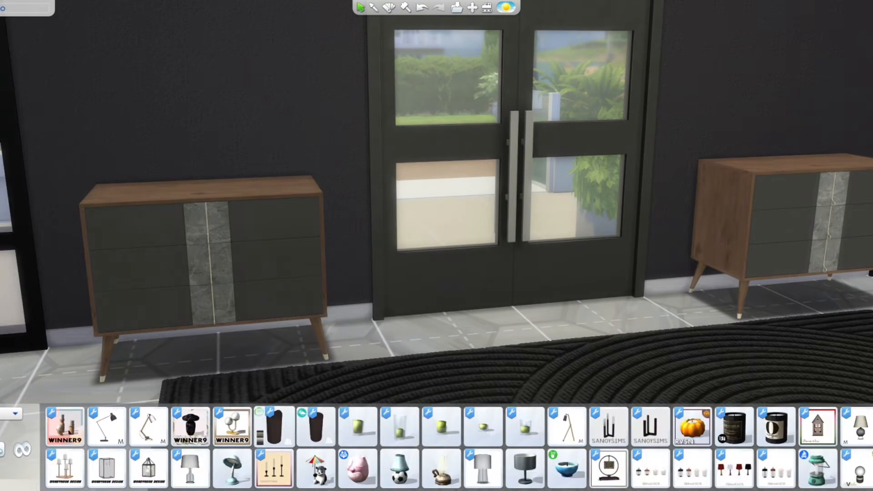
- Choose a decorative item for the consoles flanking the front doors
{"action": "left_click", "coordinate": [606, 467]}
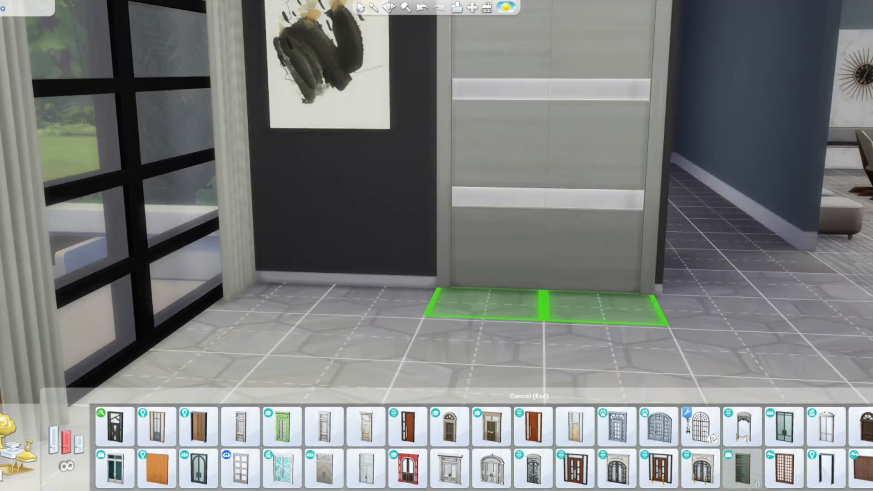
- Place the tall grey panelled door in the dark wall beside the artwork
{"action": "left_click", "coordinate": [701, 426]}
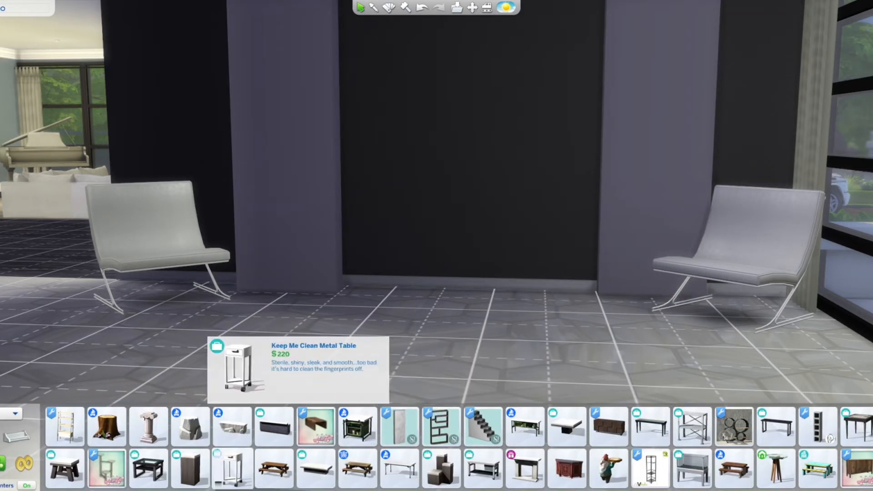
- Select the Keep Me Clean Metal Table for between the white lounge chairs
{"action": "left_click", "coordinate": [608, 426]}
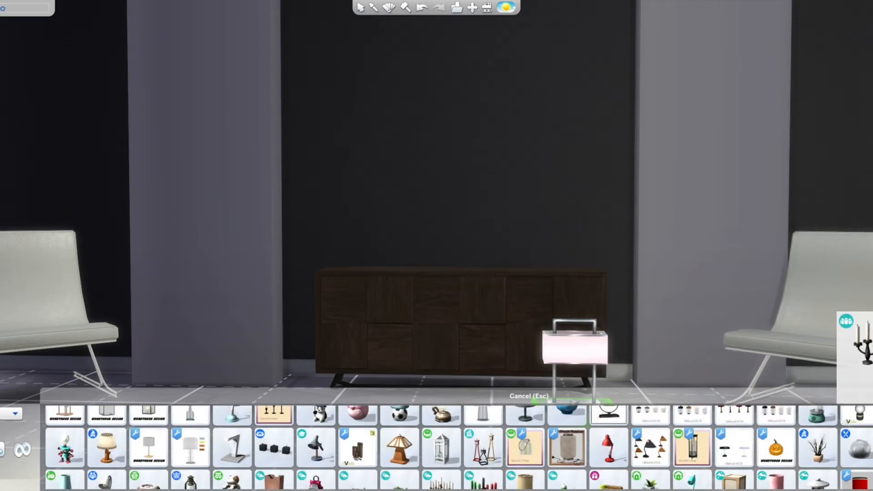
- Set matching leafy plants in grey stone vases on each side of the console lamp
{"action": "left_click", "coordinate": [567, 448]}
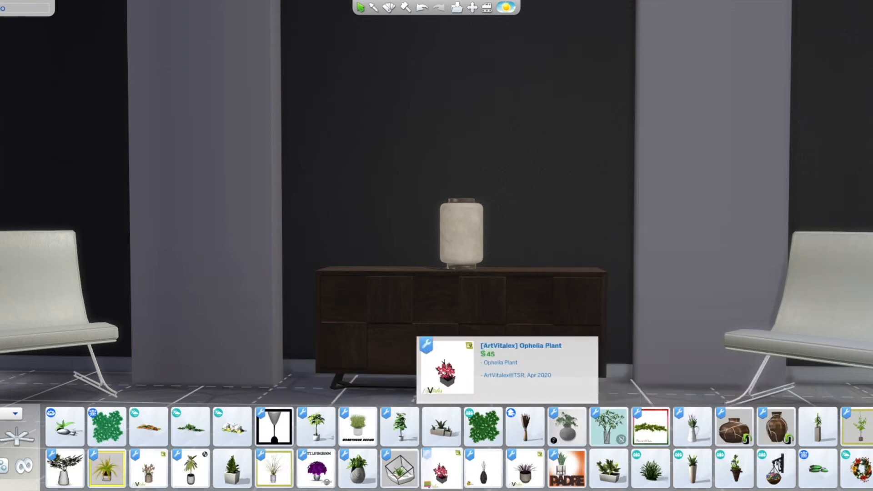
{"action": "left_click", "coordinate": [566, 427]}
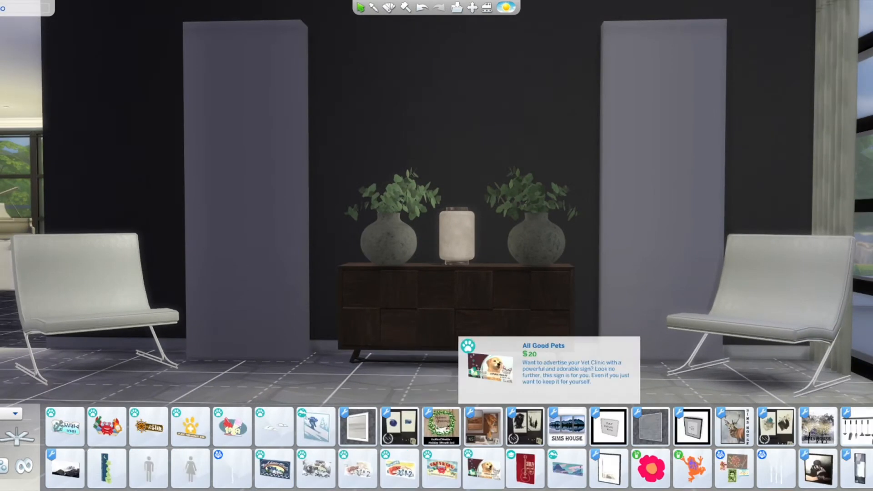
- Hang the large wintry tree painting in a white frame above the console
{"action": "left_click", "coordinate": [399, 427]}
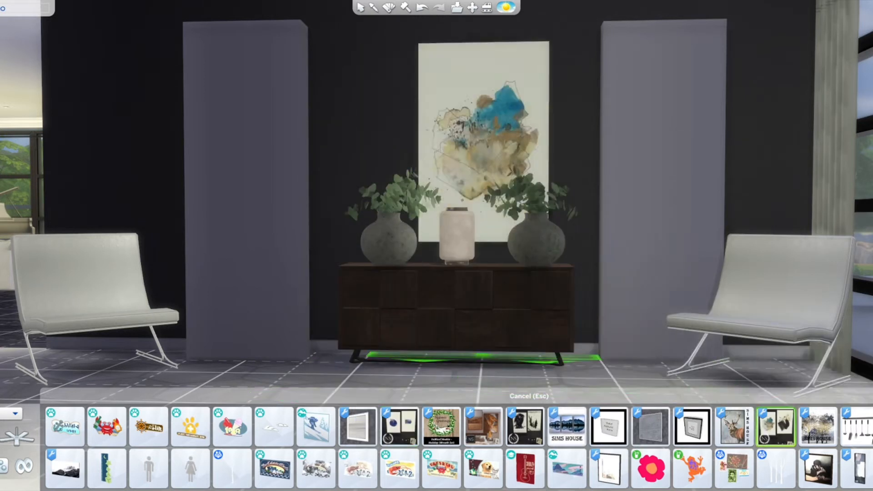
{"action": "left_click", "coordinate": [818, 427]}
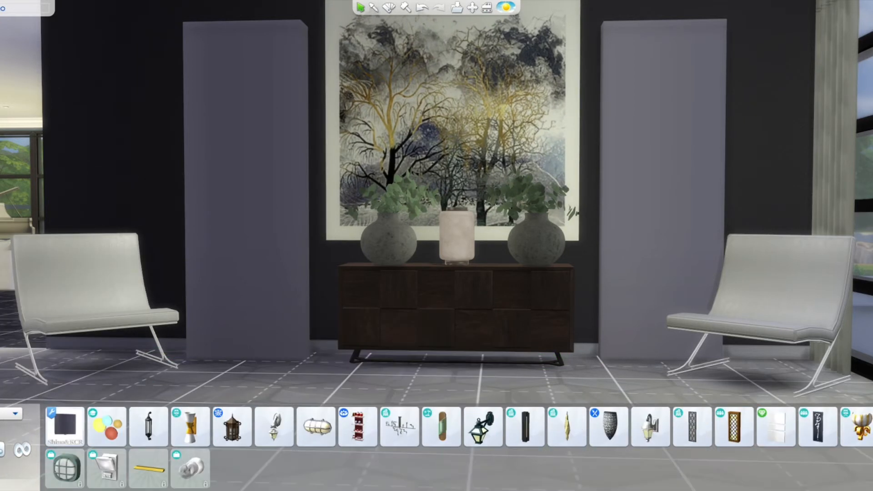
- Dress the second console wall with a grid mirror, twin sconces, book stacks and flanking potted trees
{"action": "left_click", "coordinate": [63, 427]}
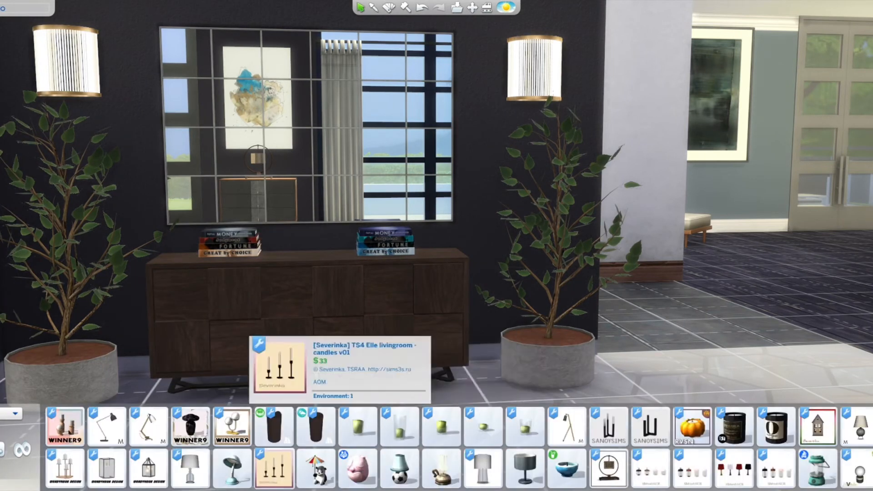
- Browse paintings for the bare charcoal wall beside the glass-railed staircase
{"action": "left_click", "coordinate": [567, 426]}
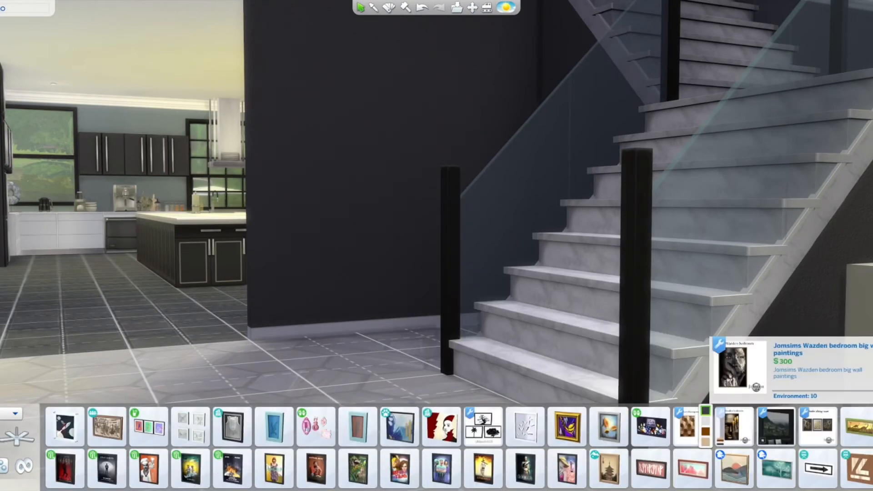
- Hang the large gold-framed black-and-white portrait above a dark wood console beside the staircase
{"action": "left_click", "coordinate": [735, 426]}
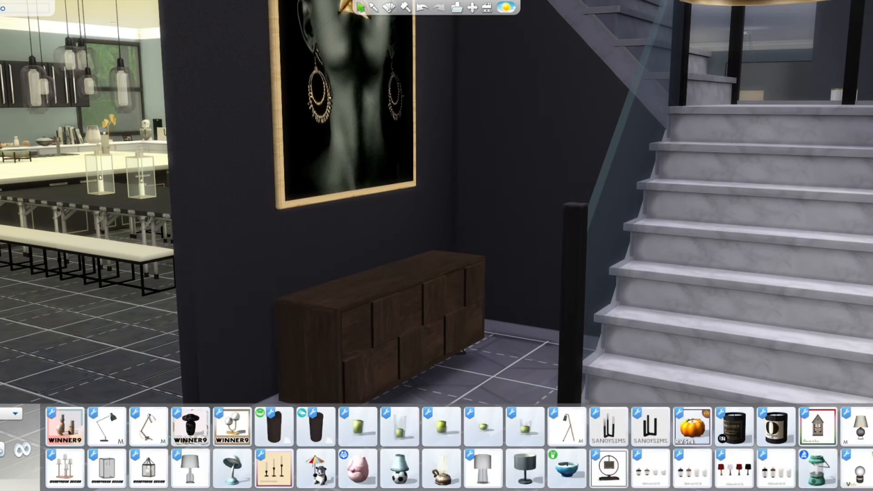
- Add a twin-globe lamp to the console, a tall snake plant in a stand beside it, and a small vase
{"action": "left_click", "coordinate": [231, 426]}
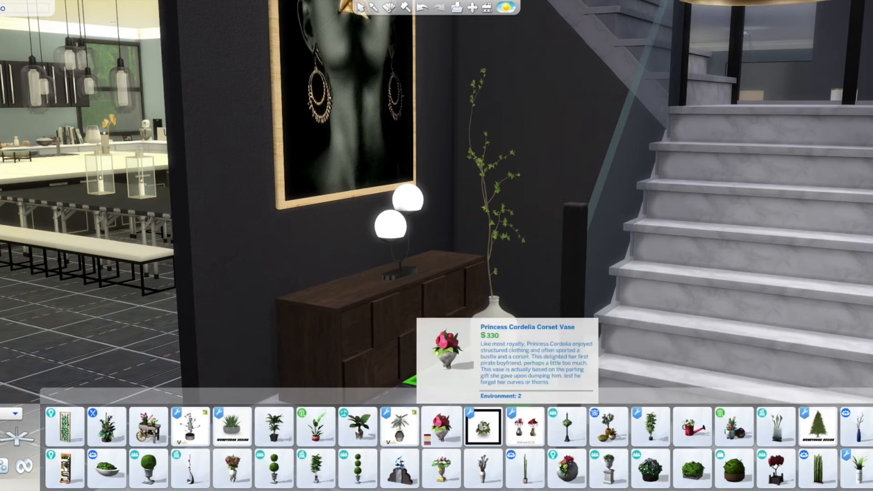
{"action": "left_click", "coordinate": [523, 427]}
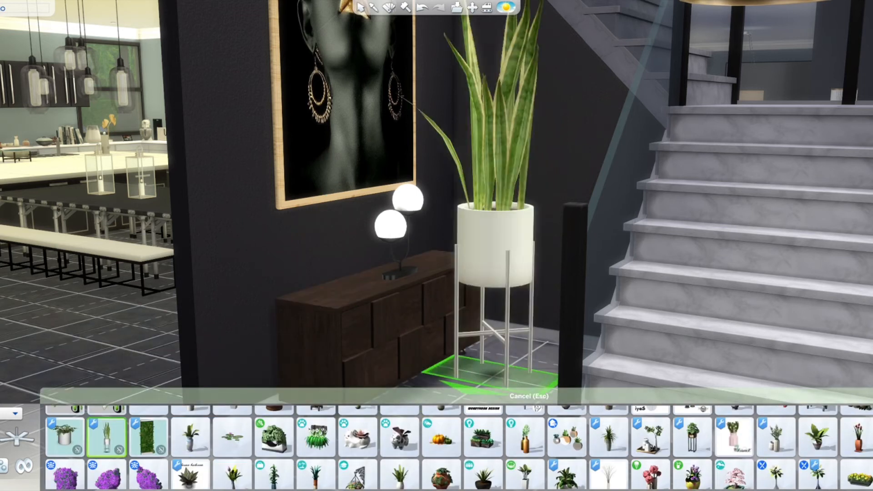
{"action": "left_click", "coordinate": [524, 435]}
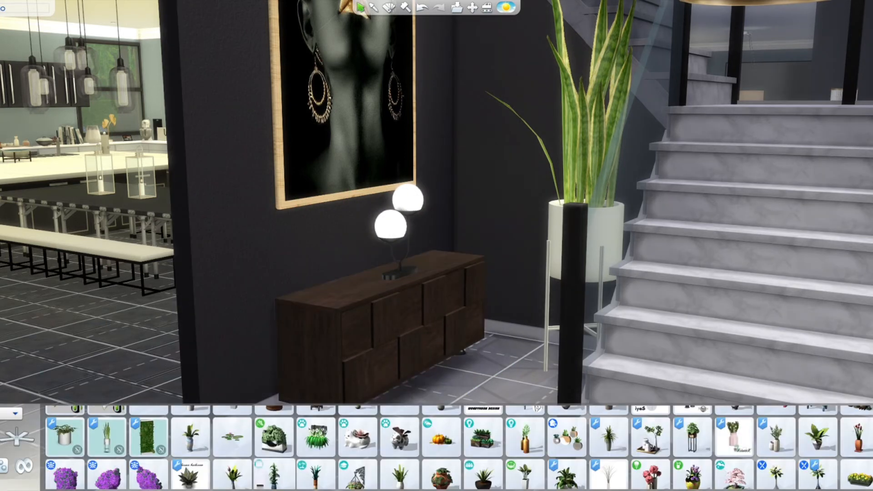
{"action": "left_click", "coordinate": [356, 448]}
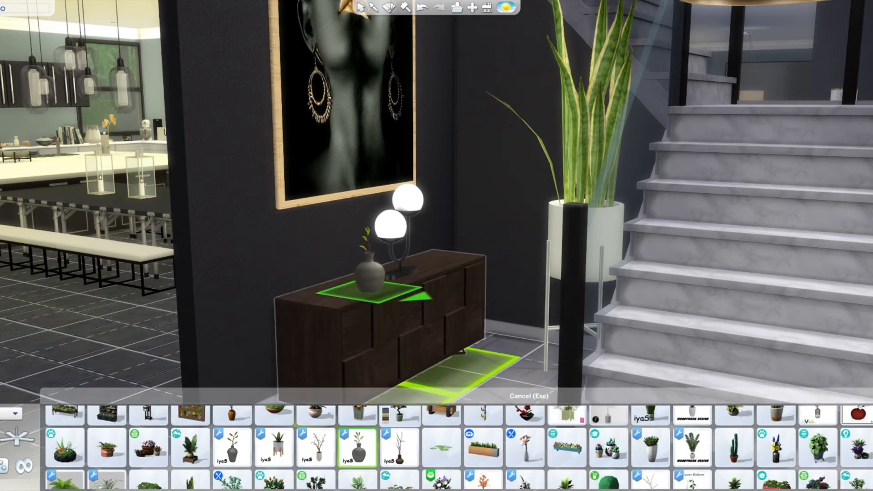